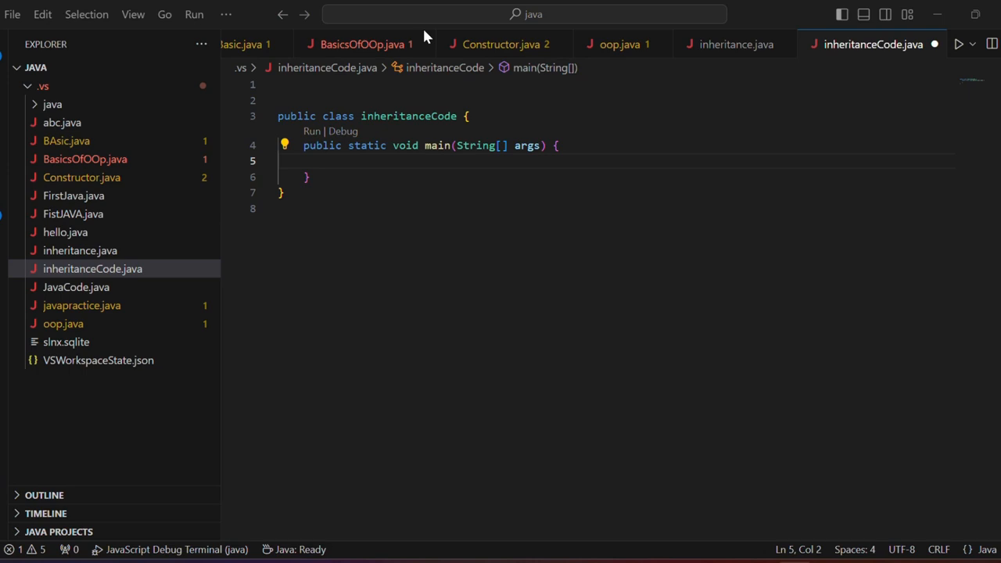
mouse_move(358, 86)
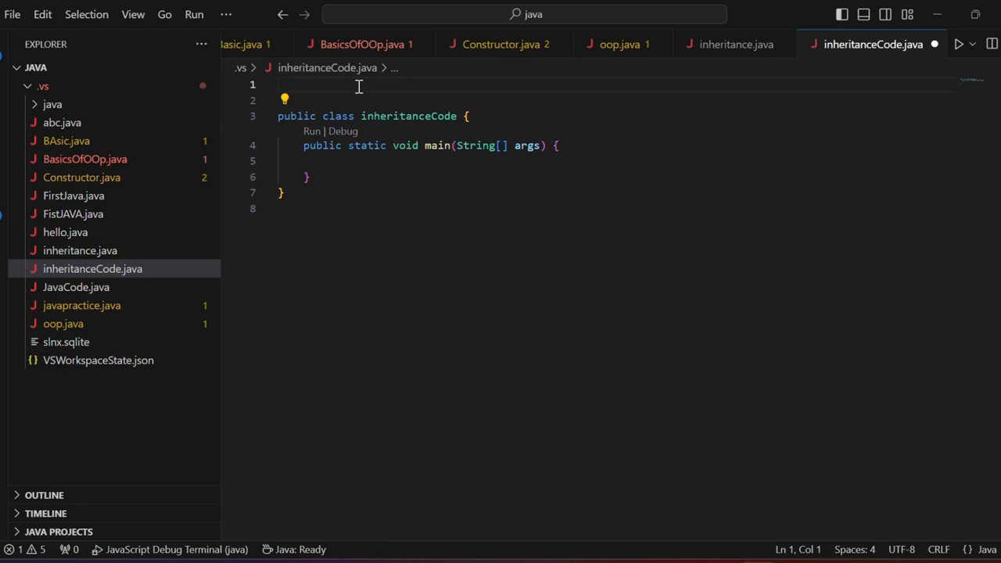
Step: Write class animal with a void eat() method that prints "Animal eats"
type("class")
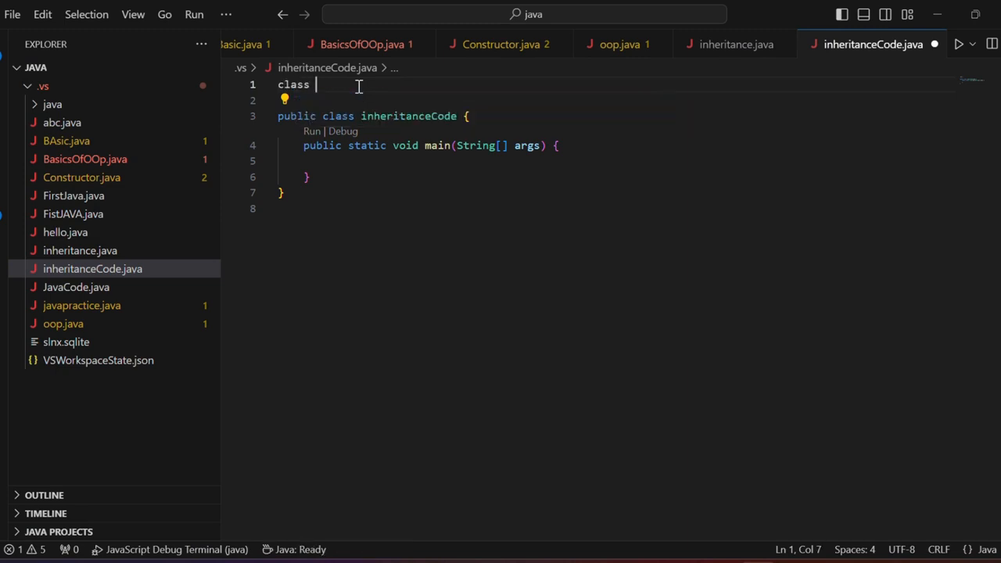
type("animal{")
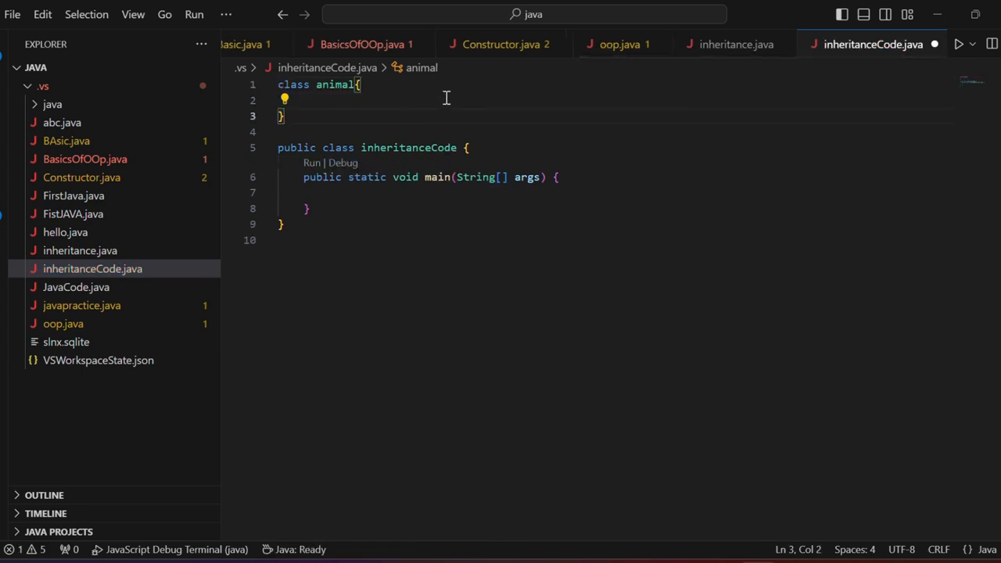
type("void")
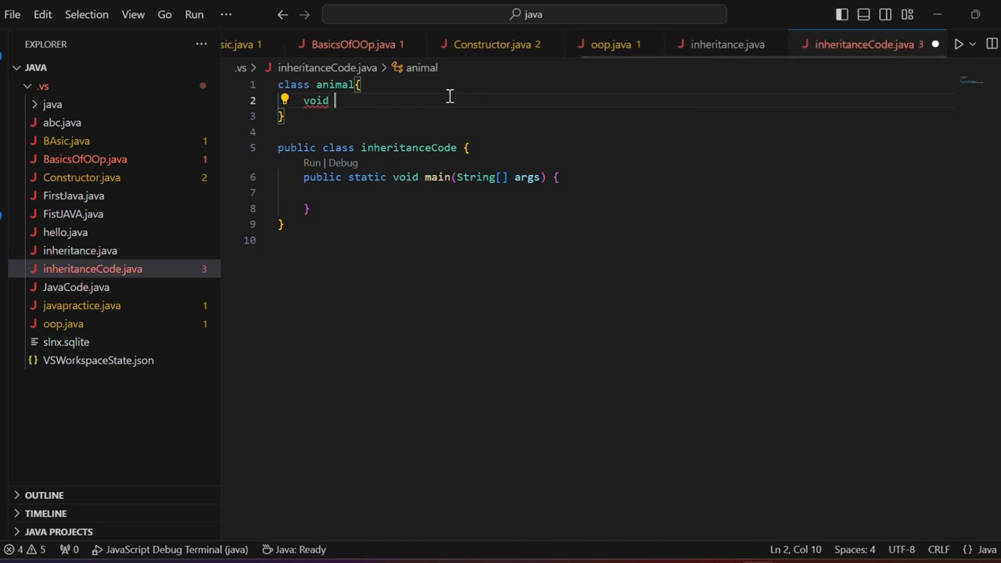
type("eat()")
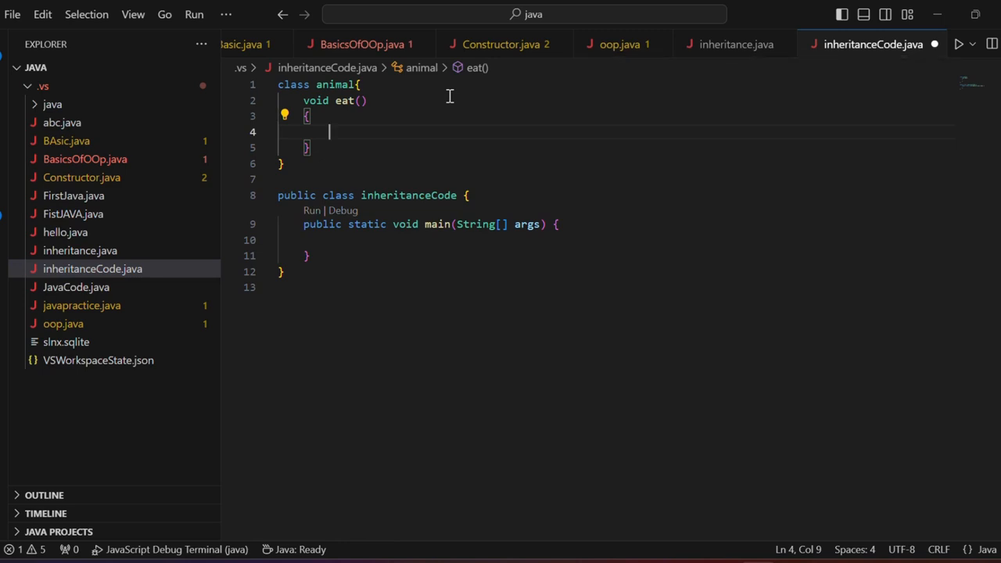
type("s")
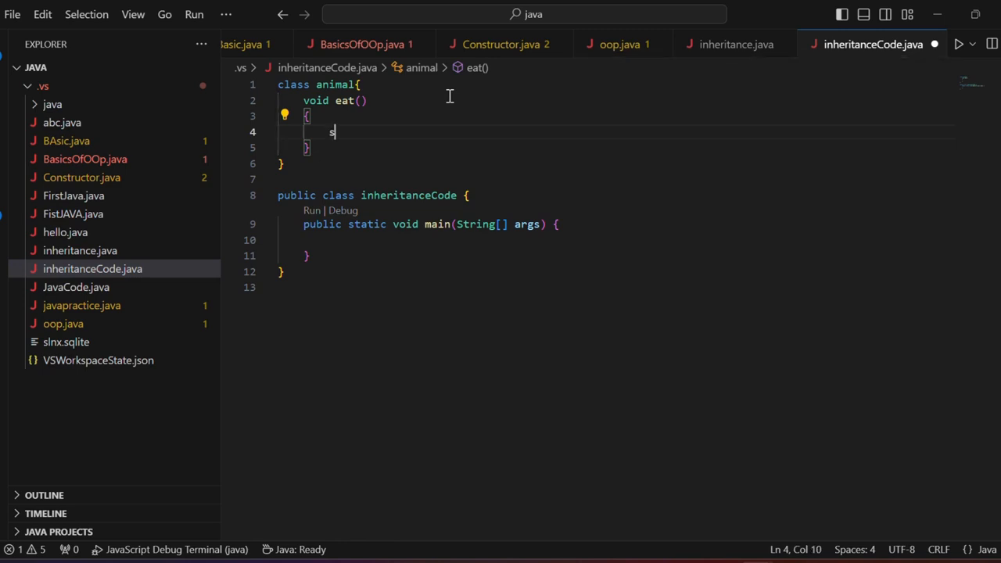
type("ystem.out.println(\"An\");")
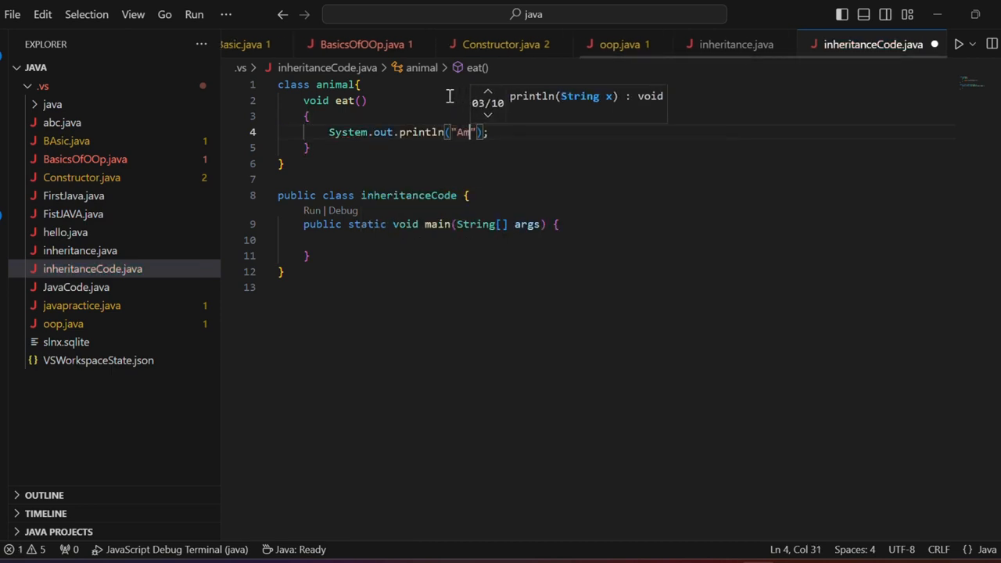
key("Backspace")
type("imal eats")
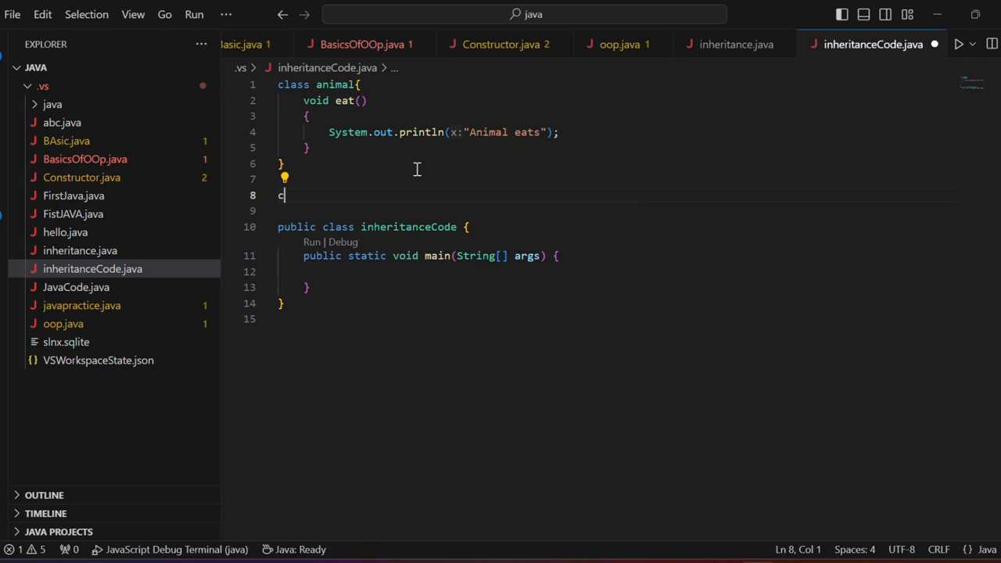
Step: Declare class Dog extends animal below the animal class
type("lass")
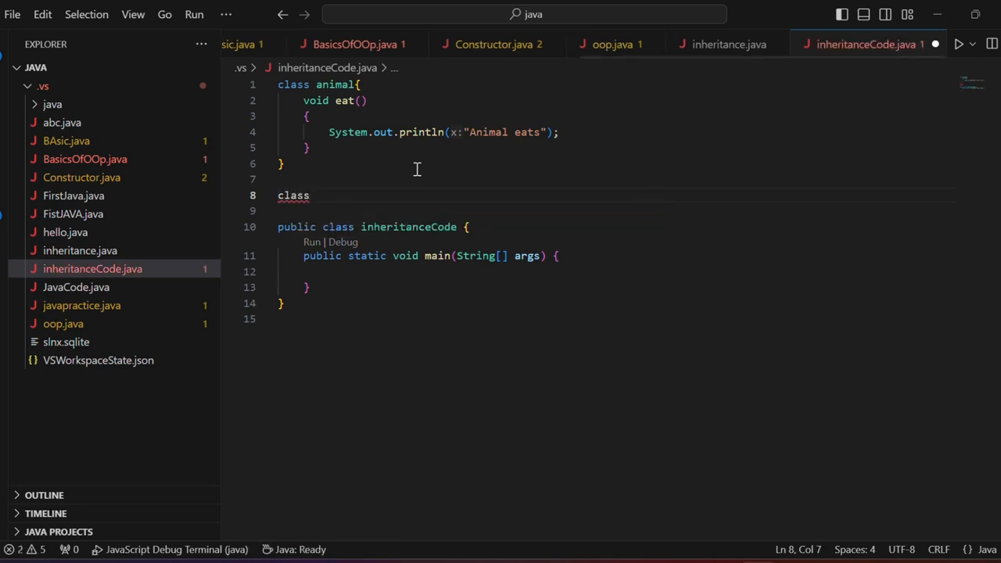
type("Dog")
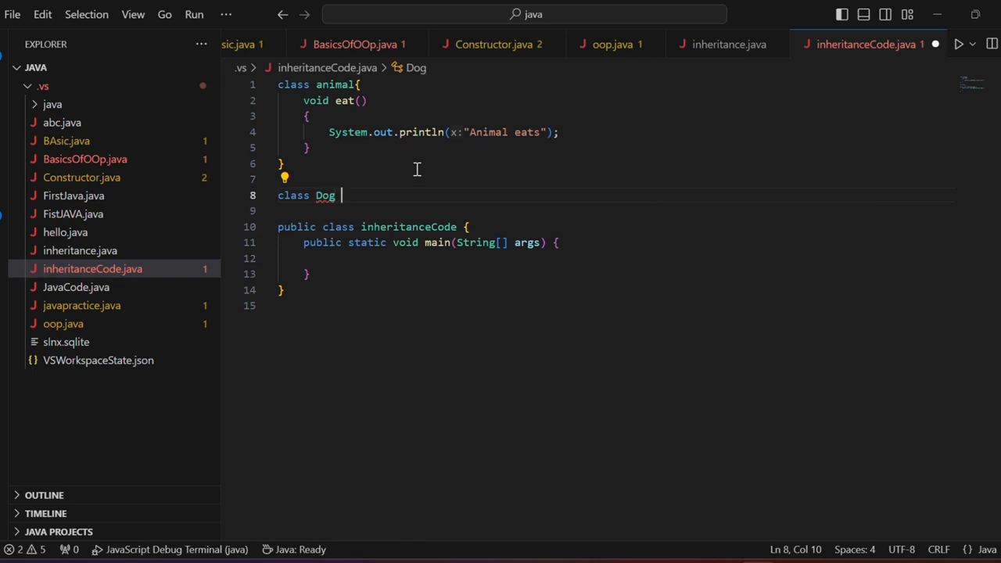
type("extend")
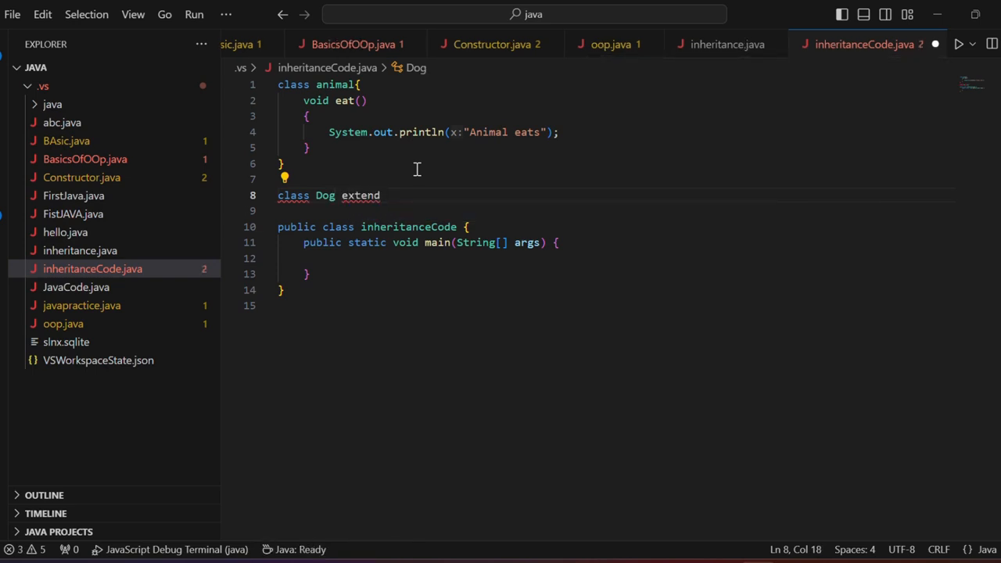
type("s")
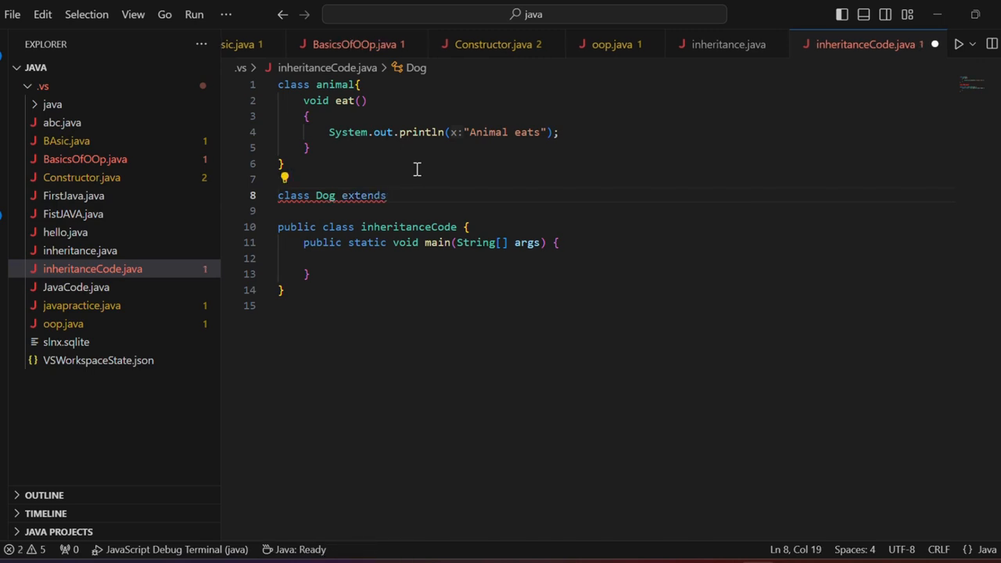
type("animal{")
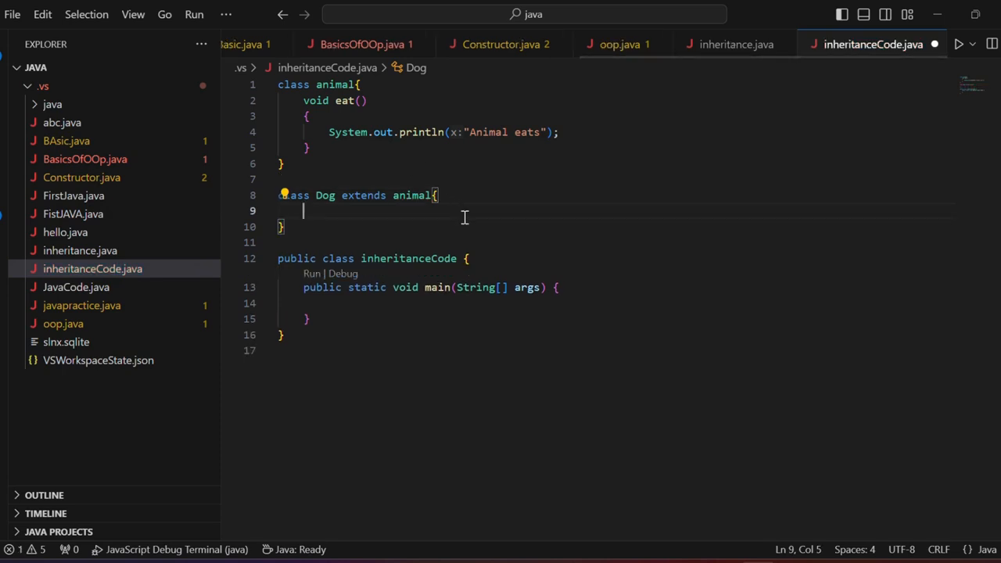
Step: Add a void bark() method to Dog that prints "Dogs bark"
type("void")
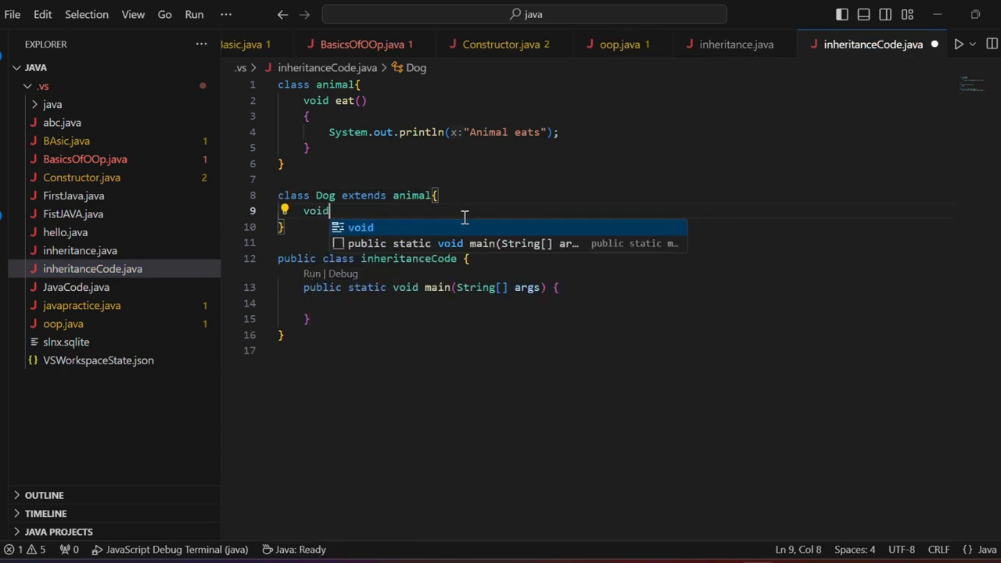
type("bark(")
type("{")
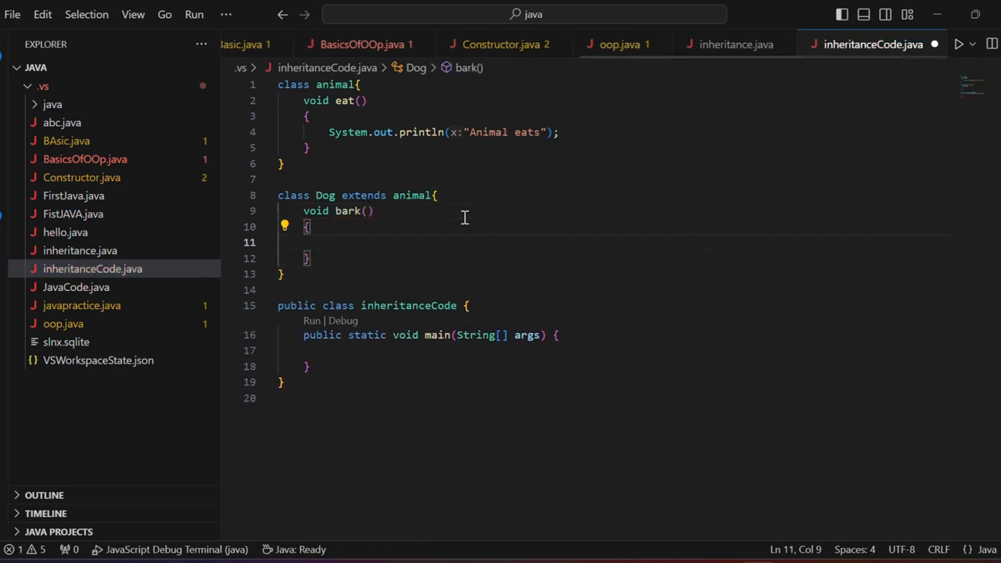
type("s")
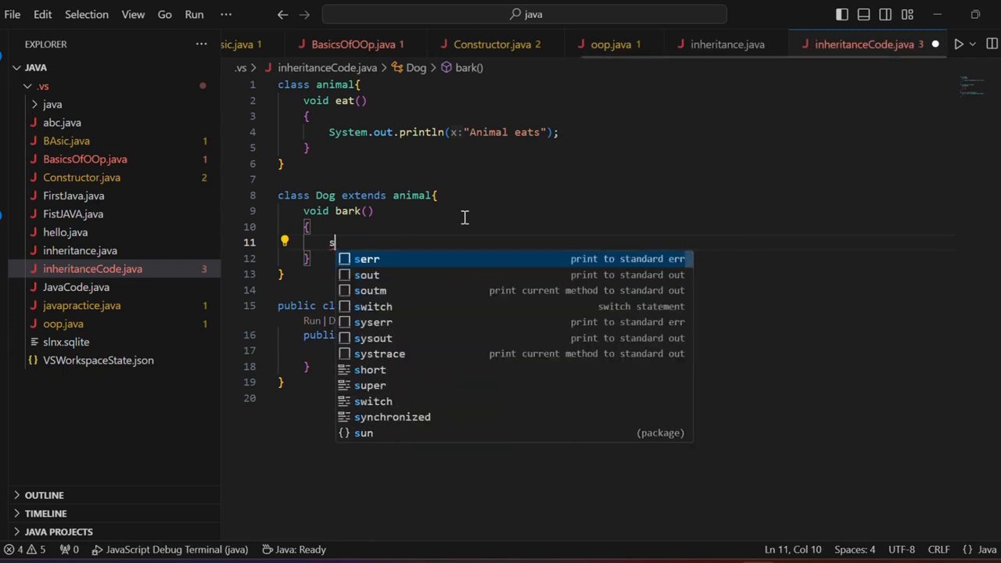
type("ystem.out.println(\"\");")
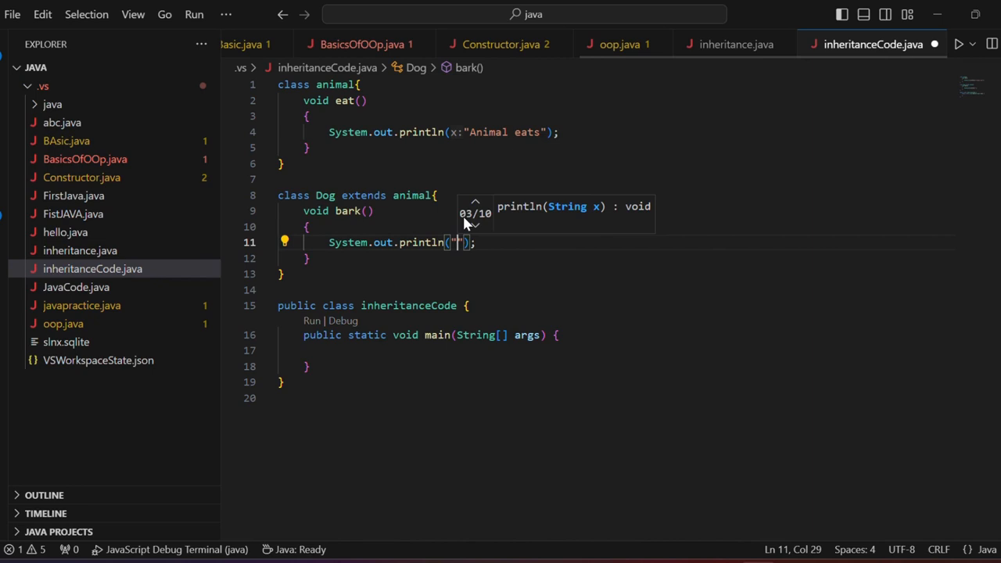
type("Dogs ba")
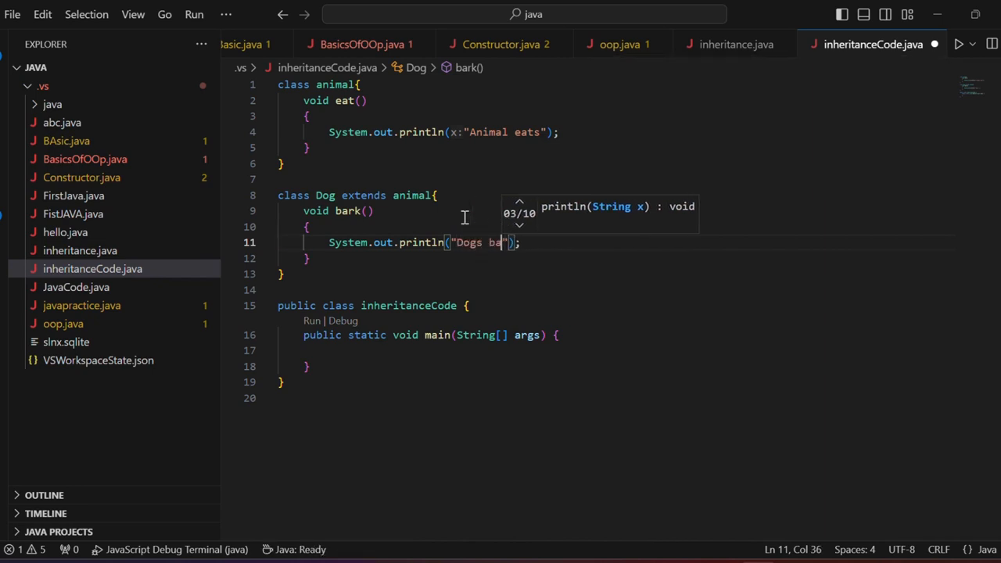
type("rk")
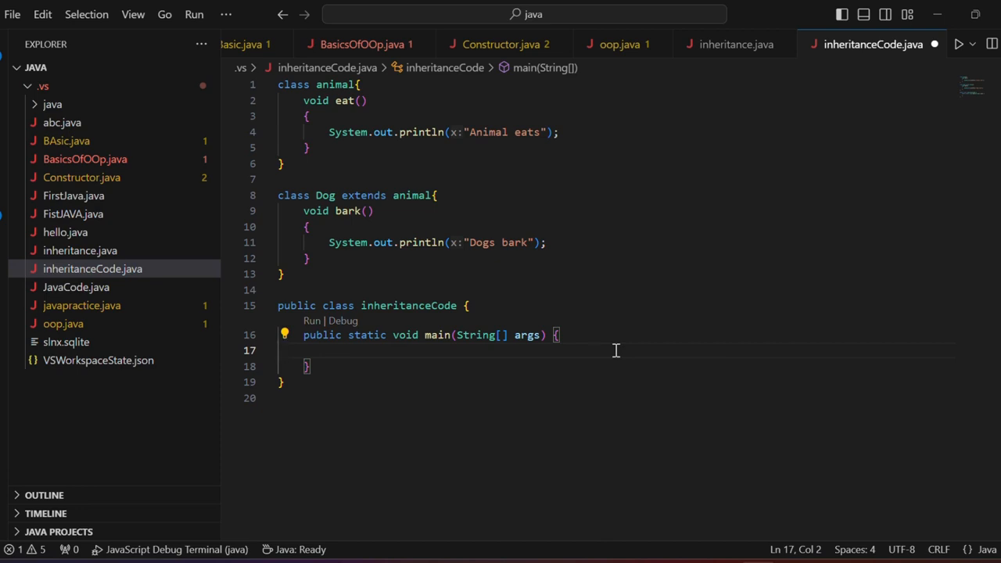
Step: In main, create a Dog object: Dog d = new Dog();
type("do")
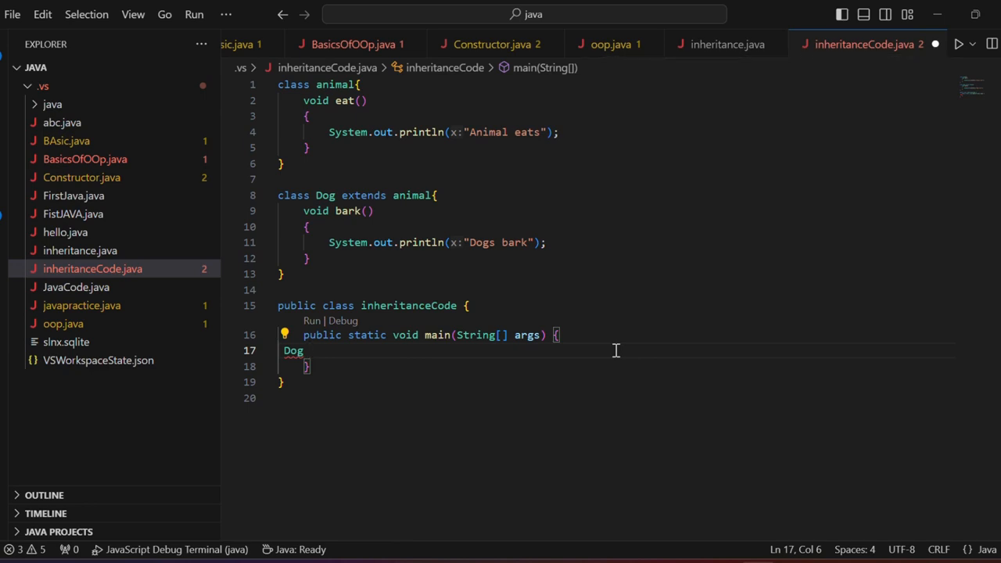
type("d=")
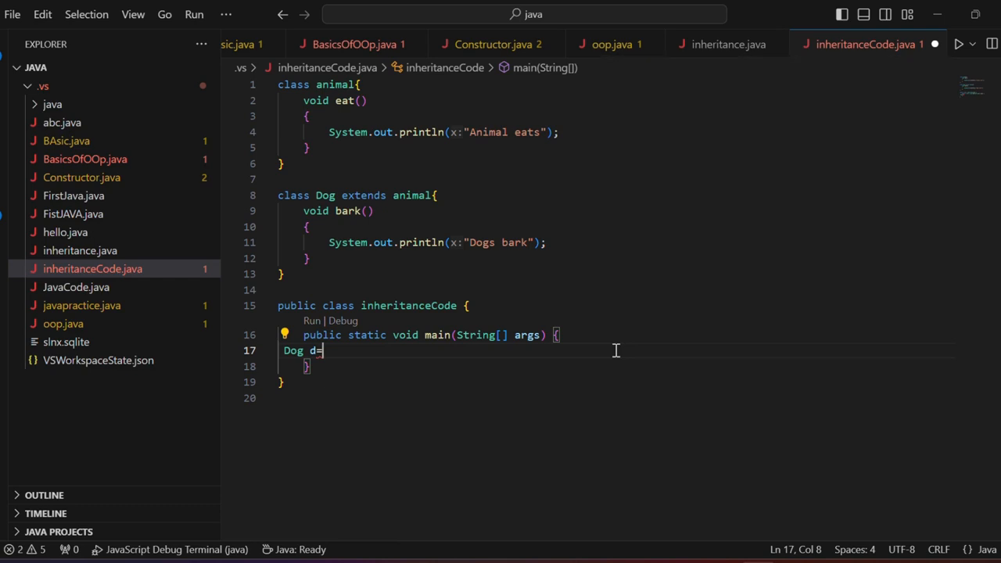
type("new")
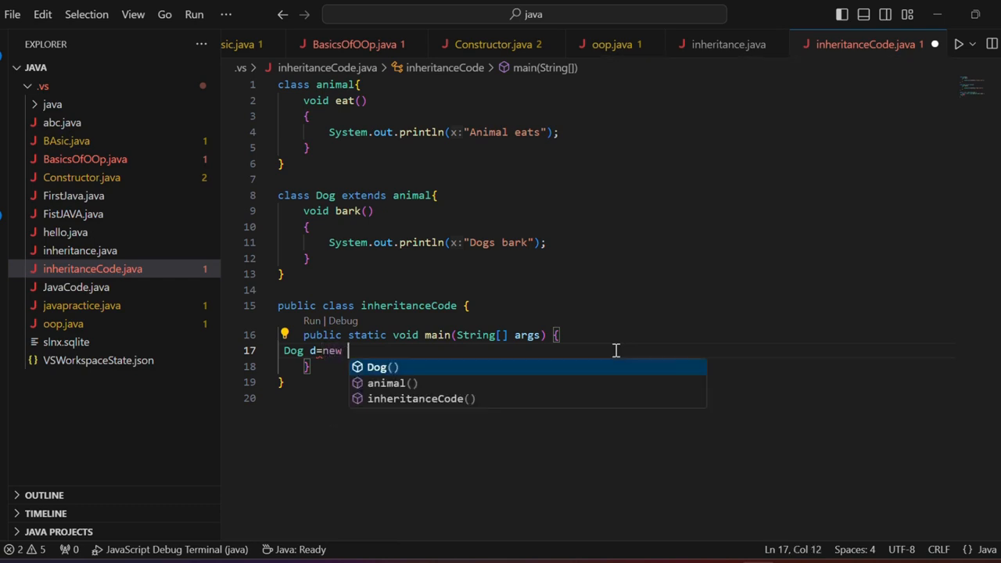
type("S")
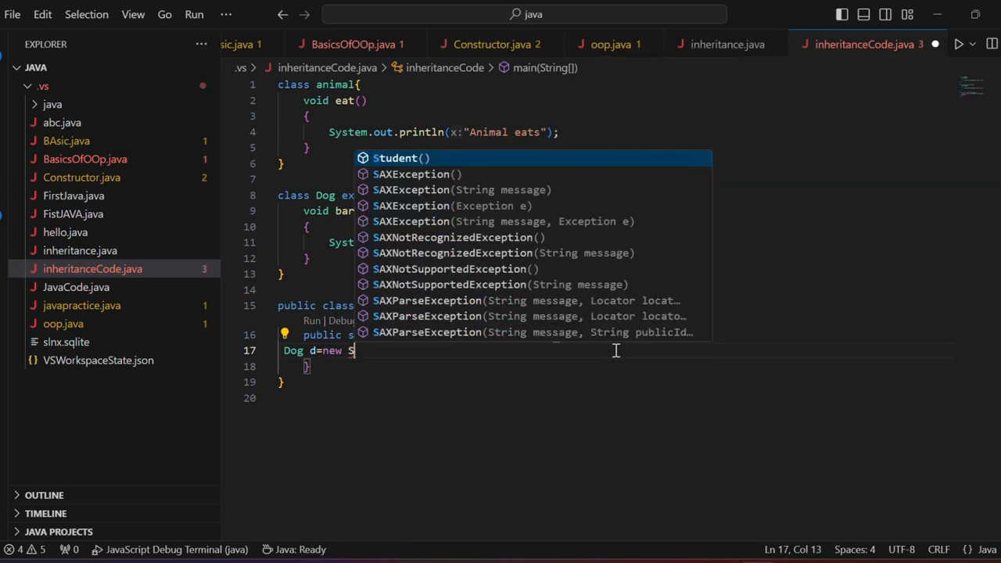
type("og")
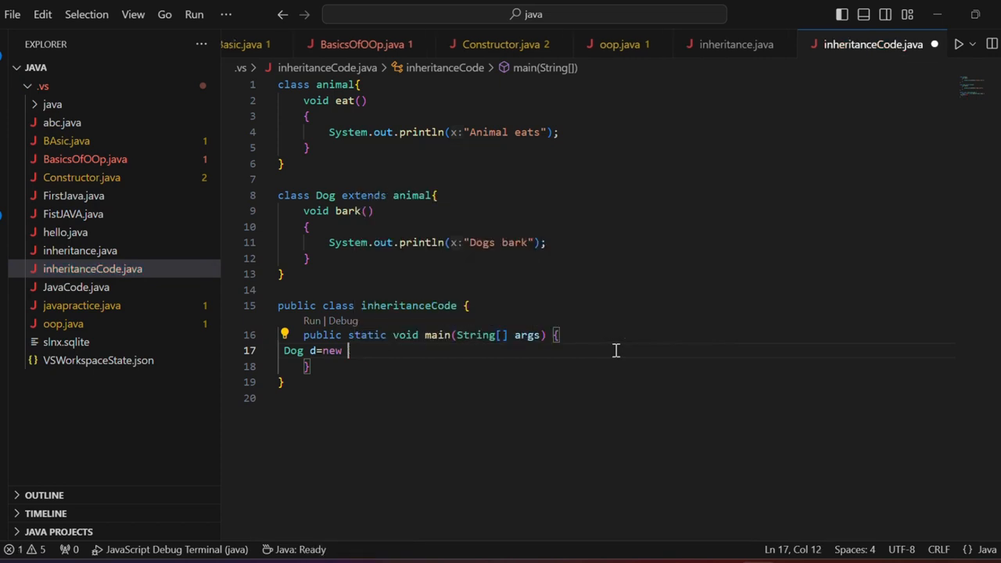
type("Do")
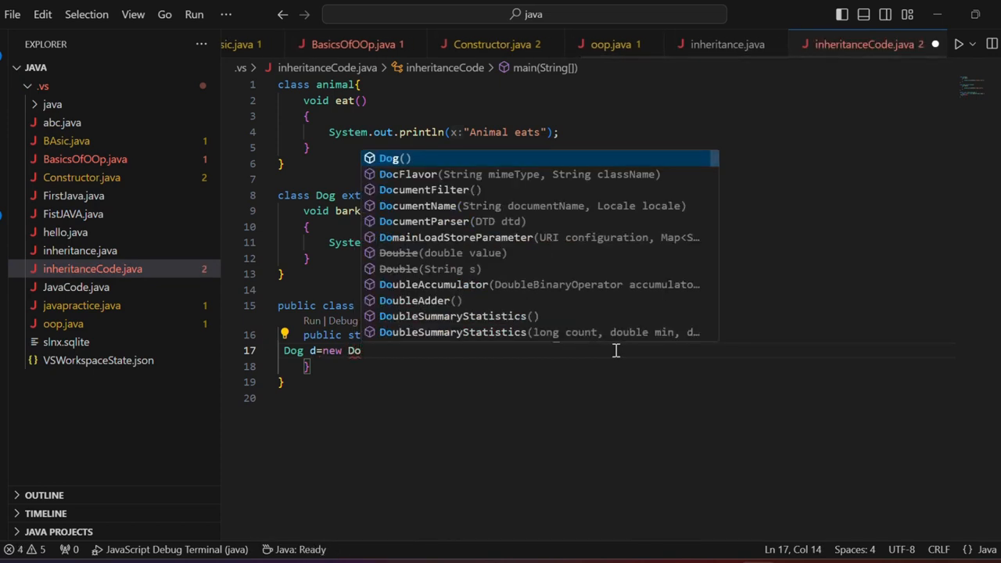
key("Enter")
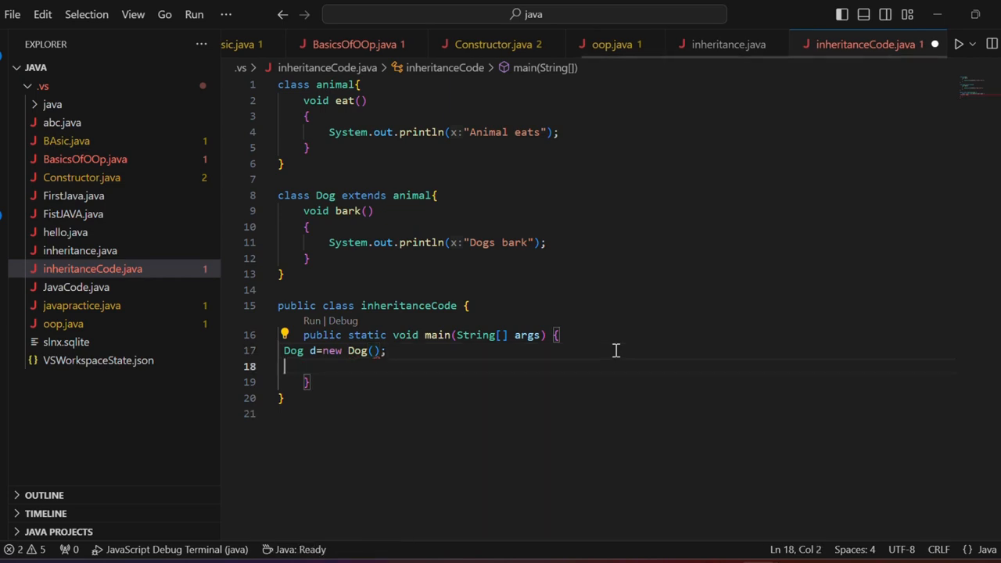
Step: Call d.bark() and d.eat(), then run the program
type(".")
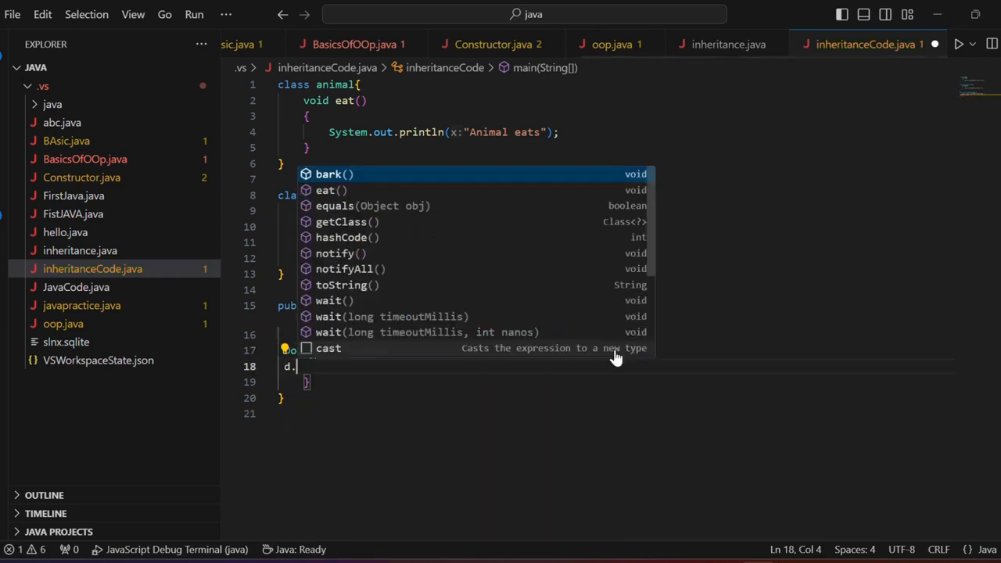
type("bark();")
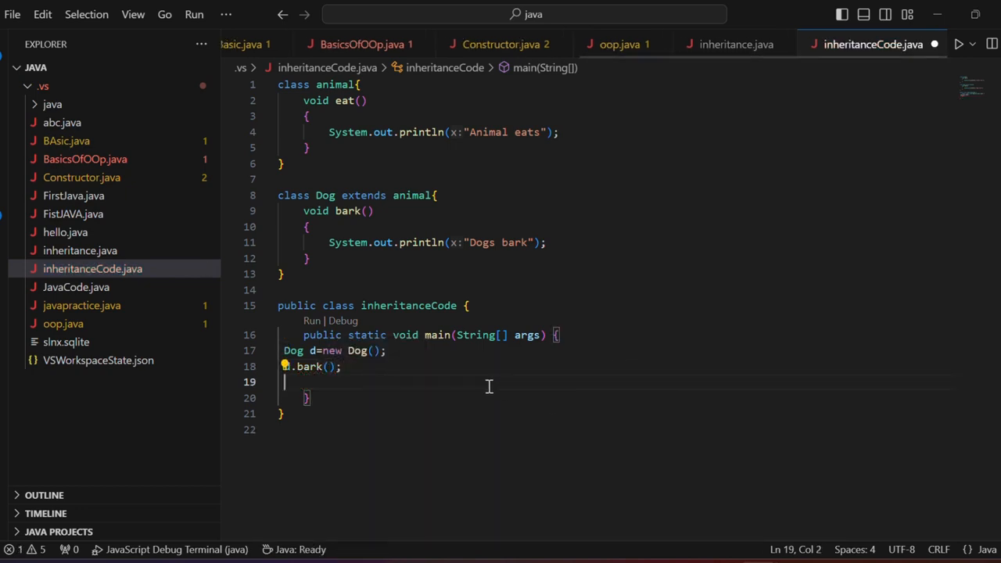
type("d")
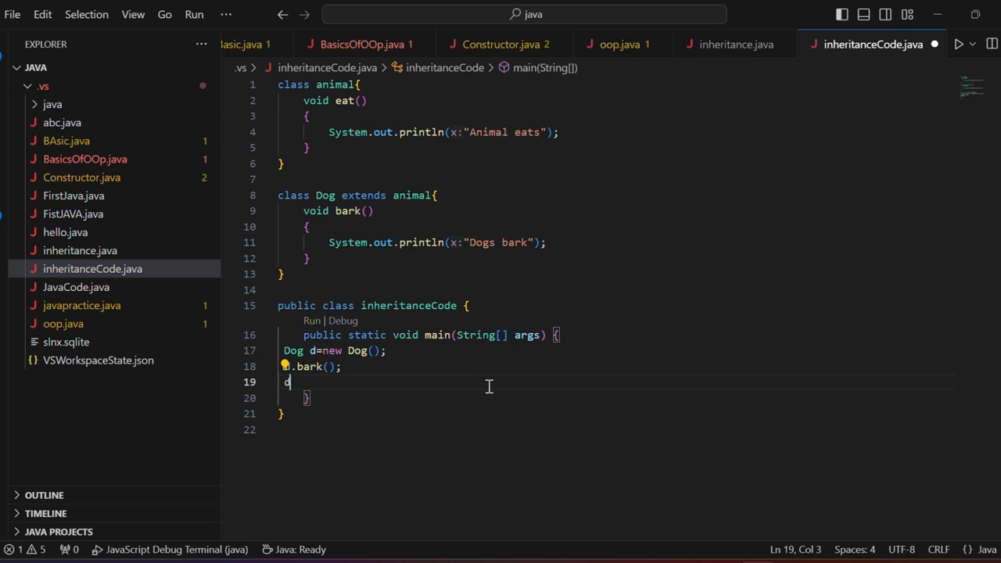
type(".eat();")
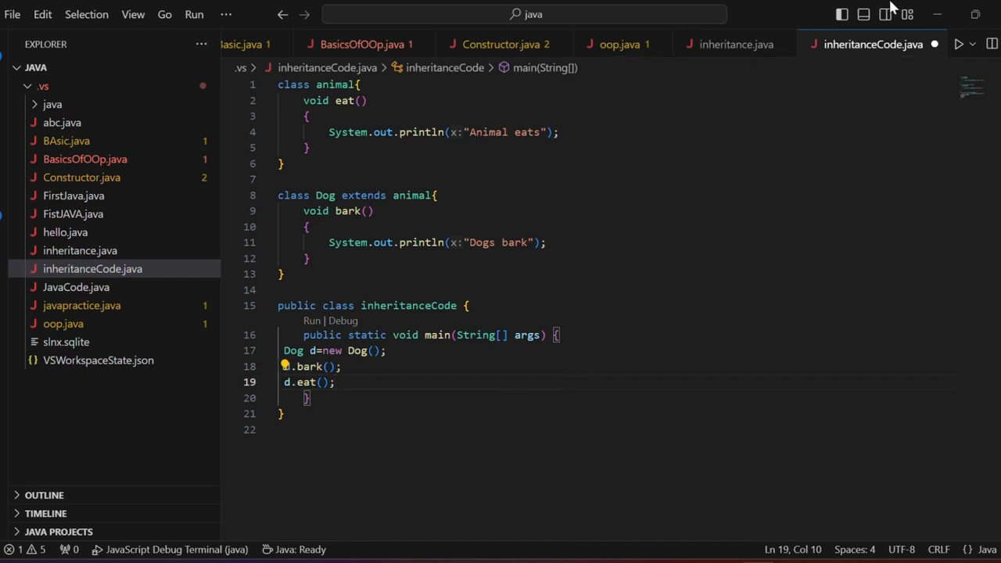
left_click(958, 45)
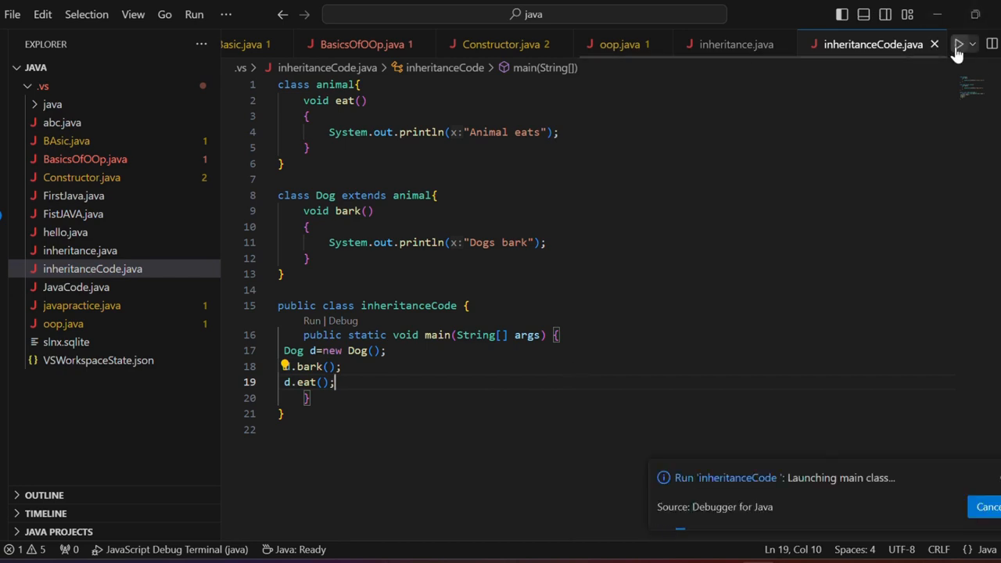
left_click(958, 44)
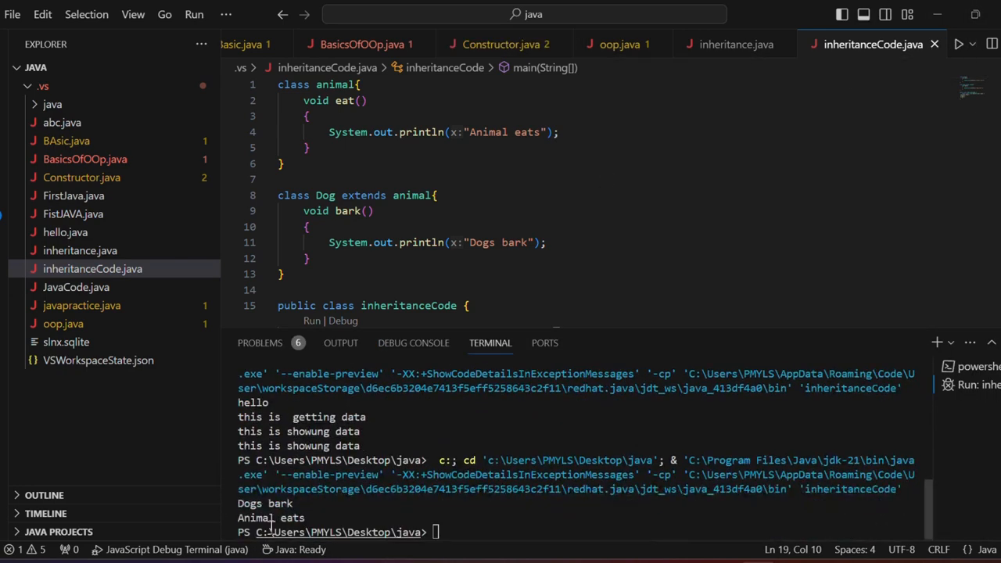